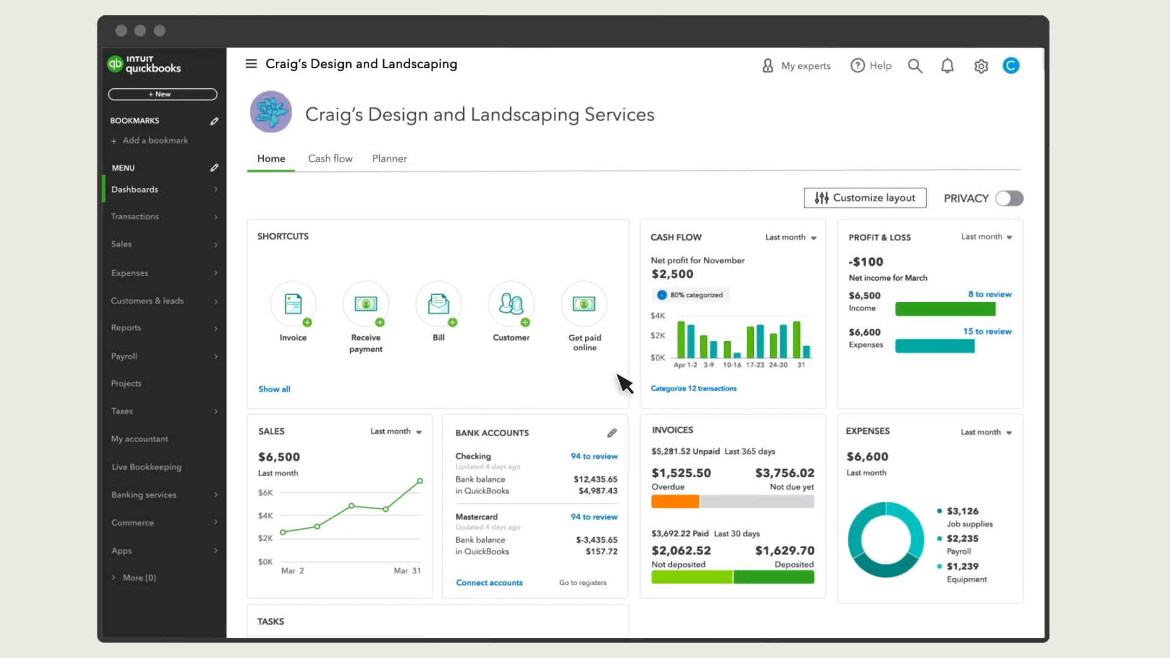
mouse_move(552, 340)
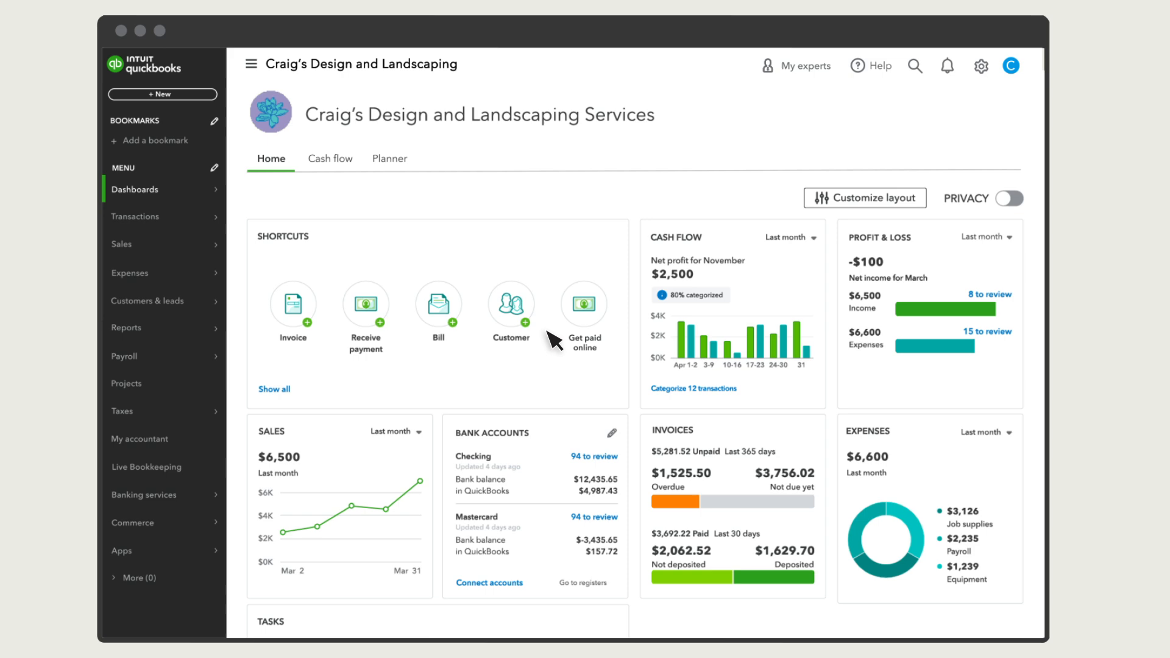
Step: Bring up the + New create menu from the left navigation
left_click(162, 94)
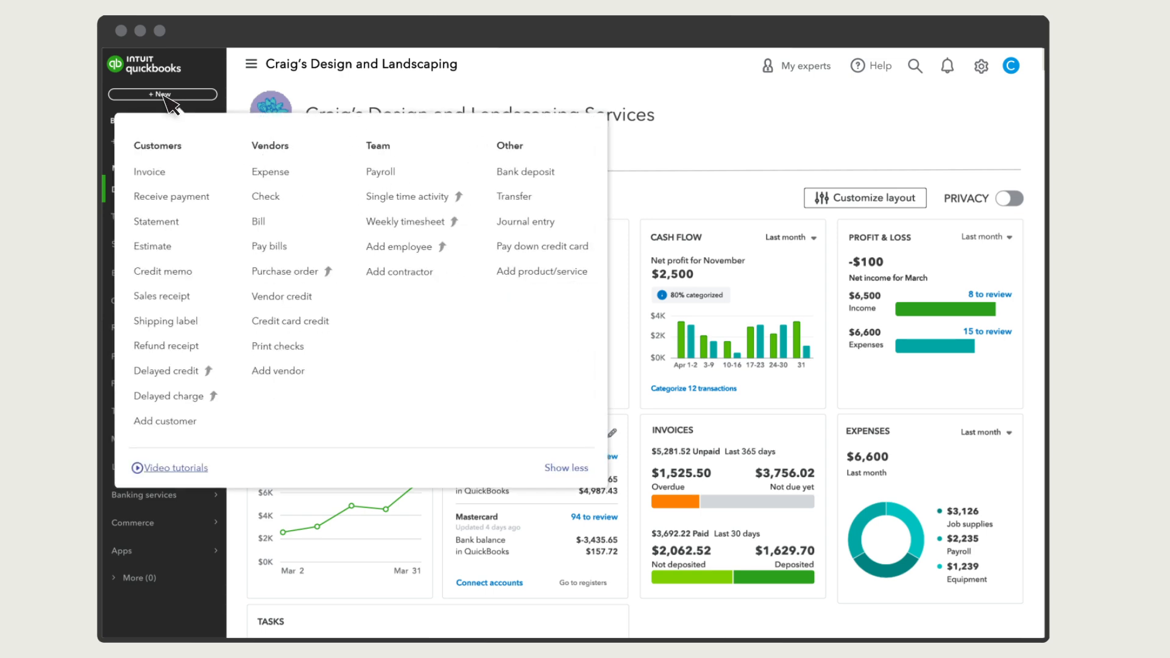
Step: Start a new invoice and enable PayPal alongside card and bank transfer in Payment options
left_click(149, 171)
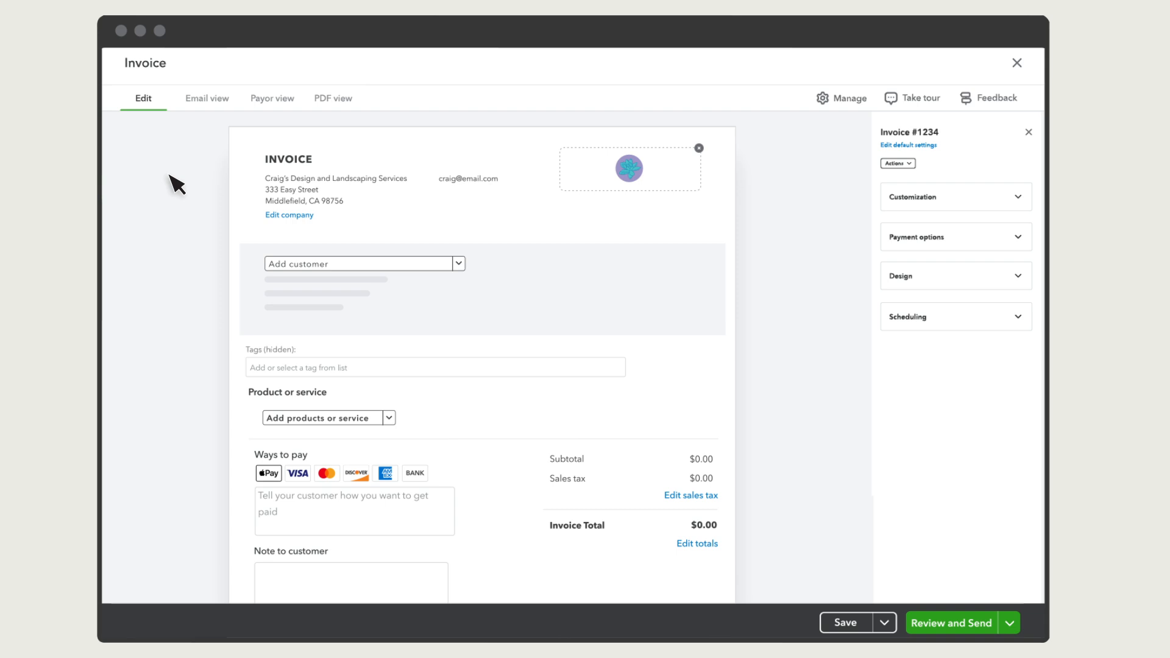
mouse_move(185, 217)
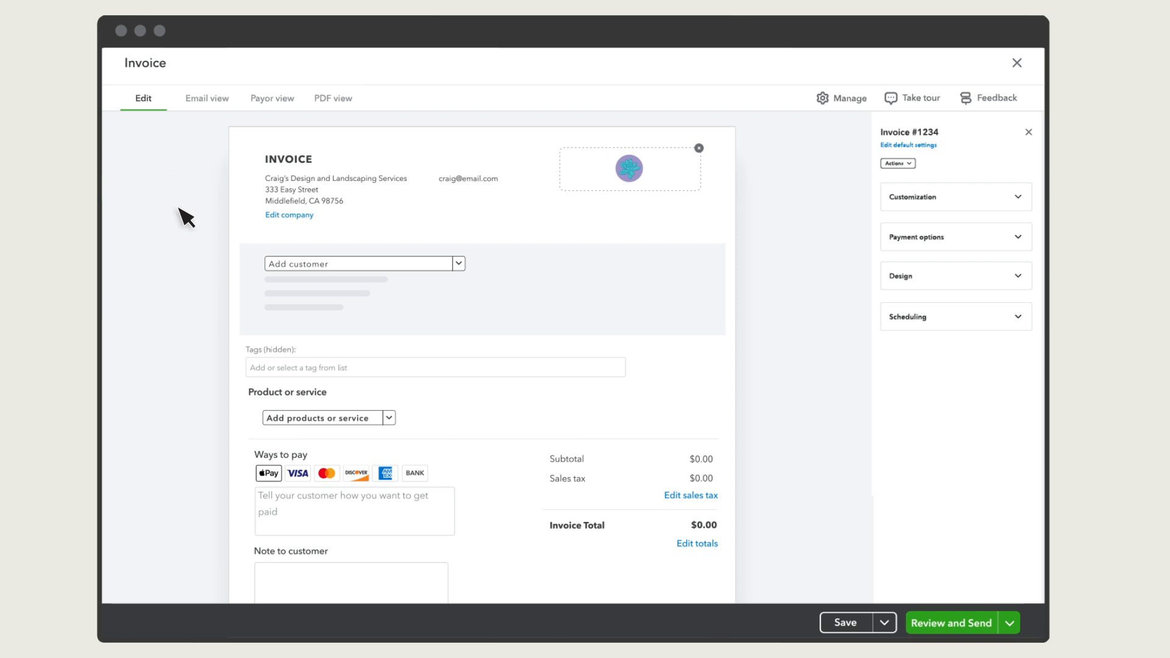
mouse_move(354, 496)
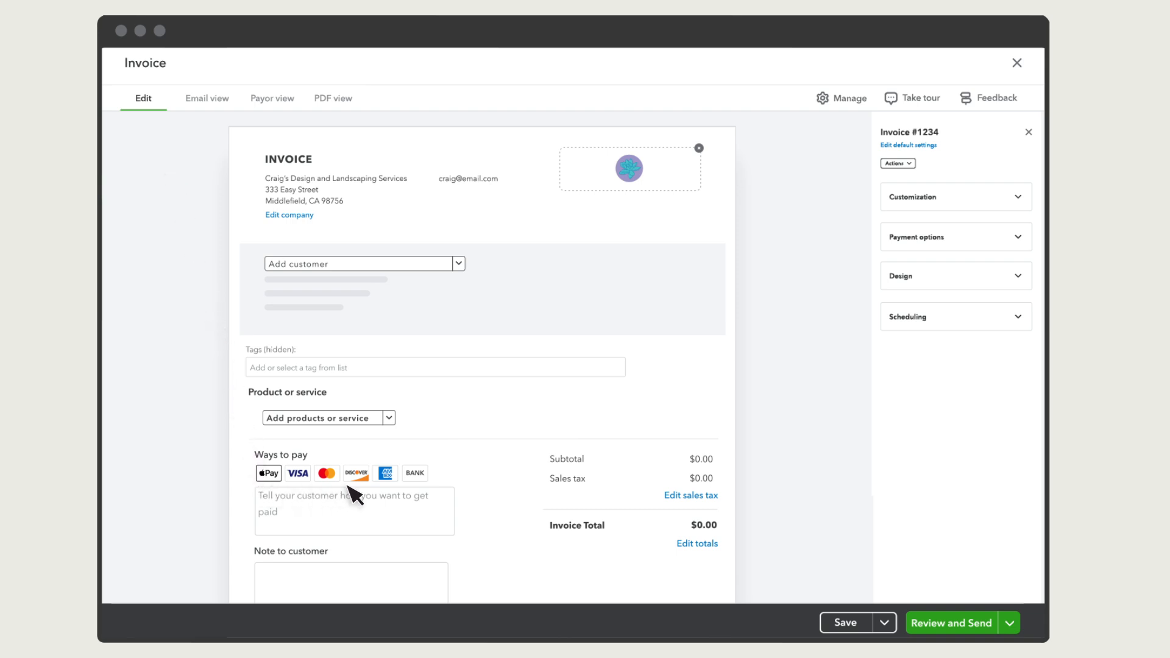
mouse_move(842, 324)
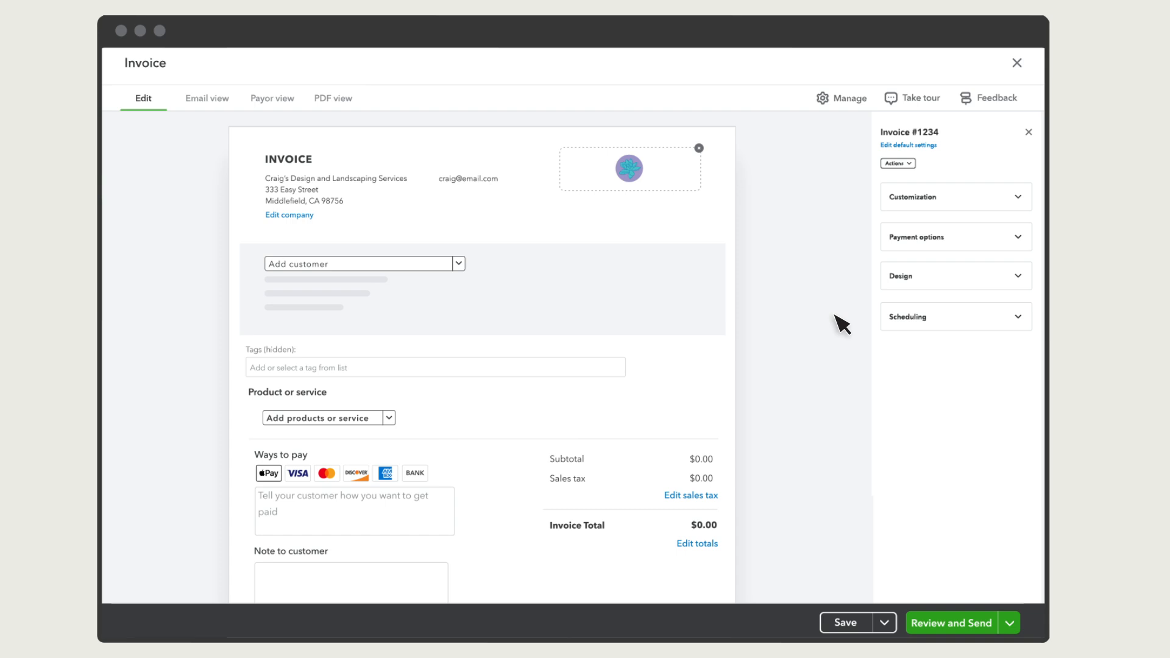
left_click(954, 236)
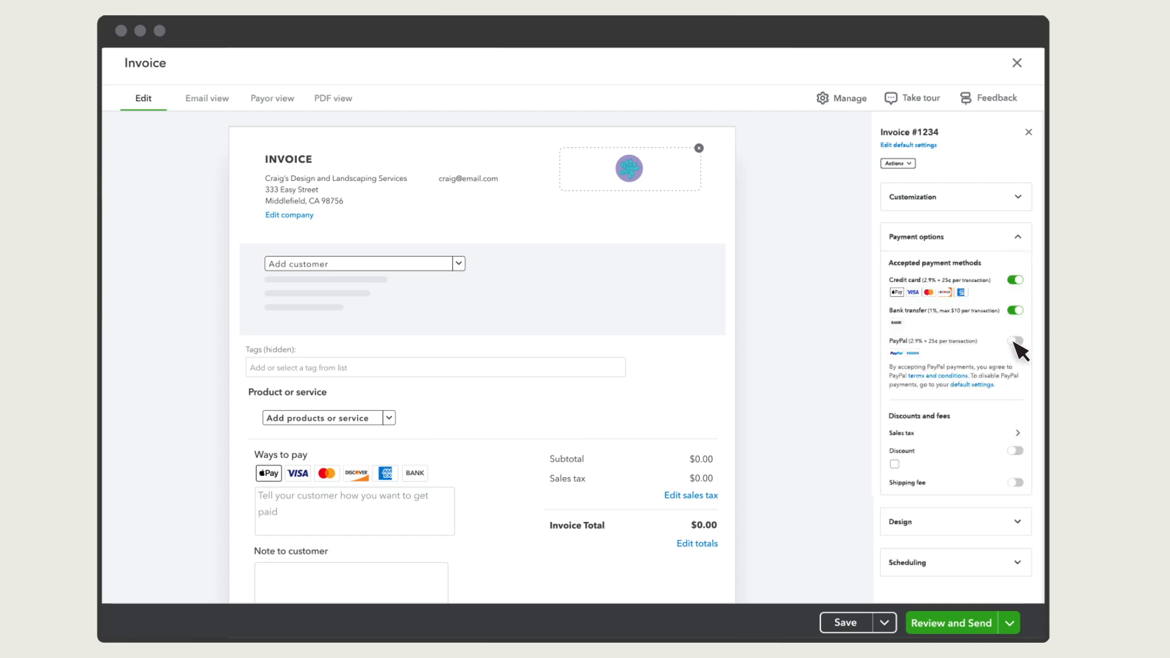
left_click(1014, 340)
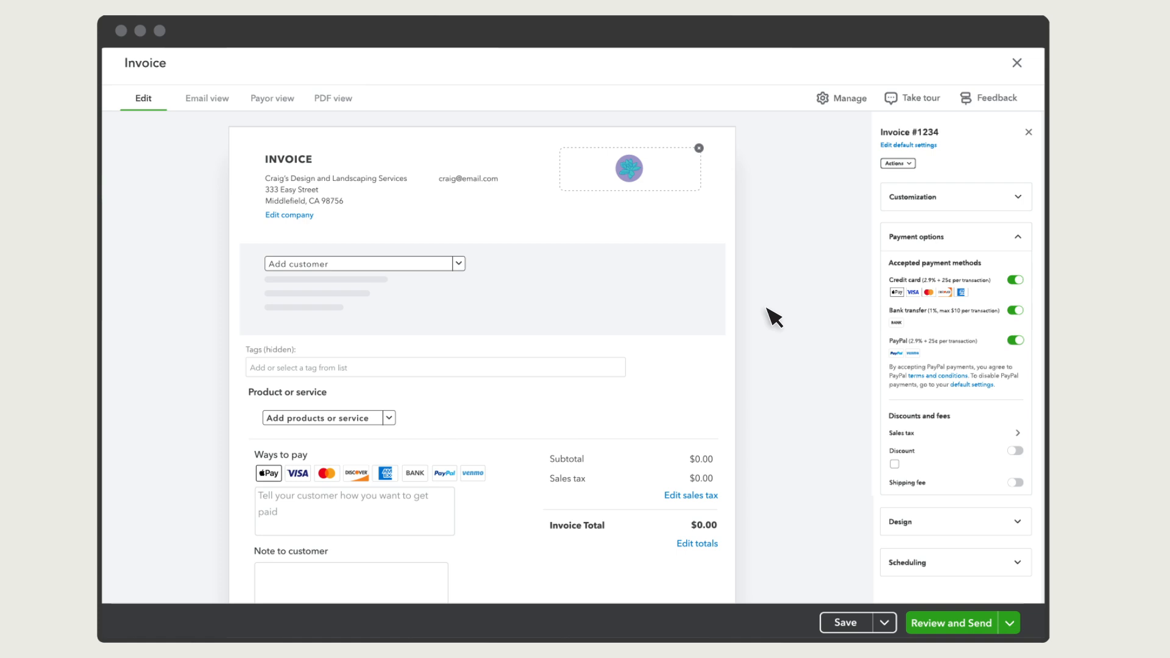
left_click(457, 264)
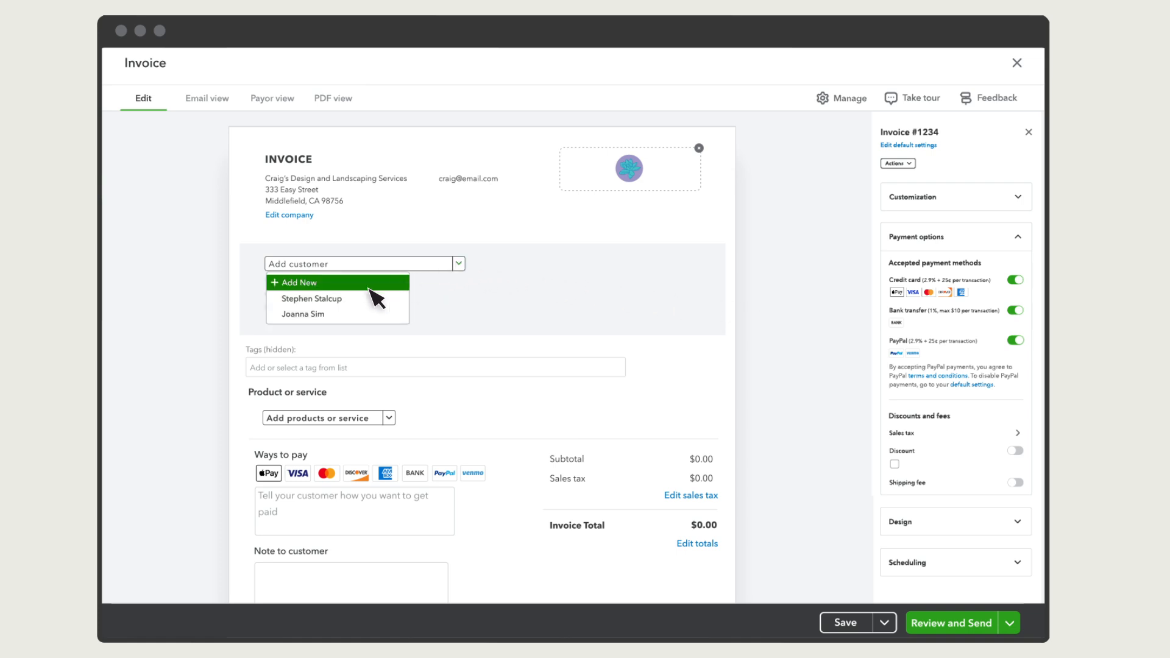
left_click(312, 298)
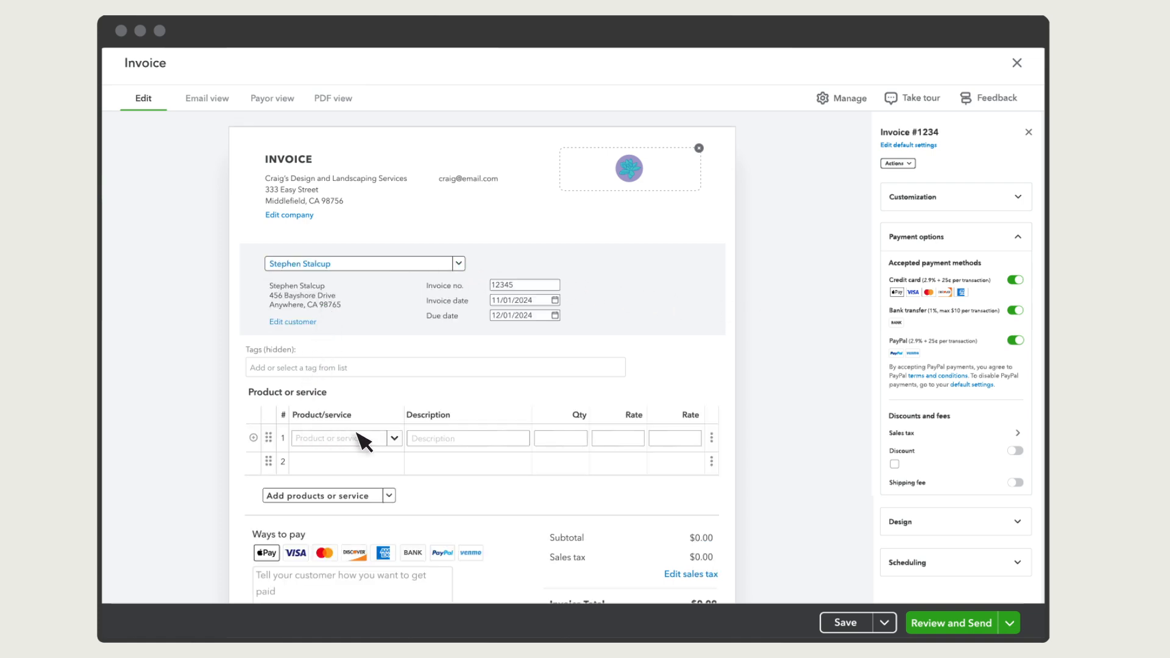
left_click(343, 437)
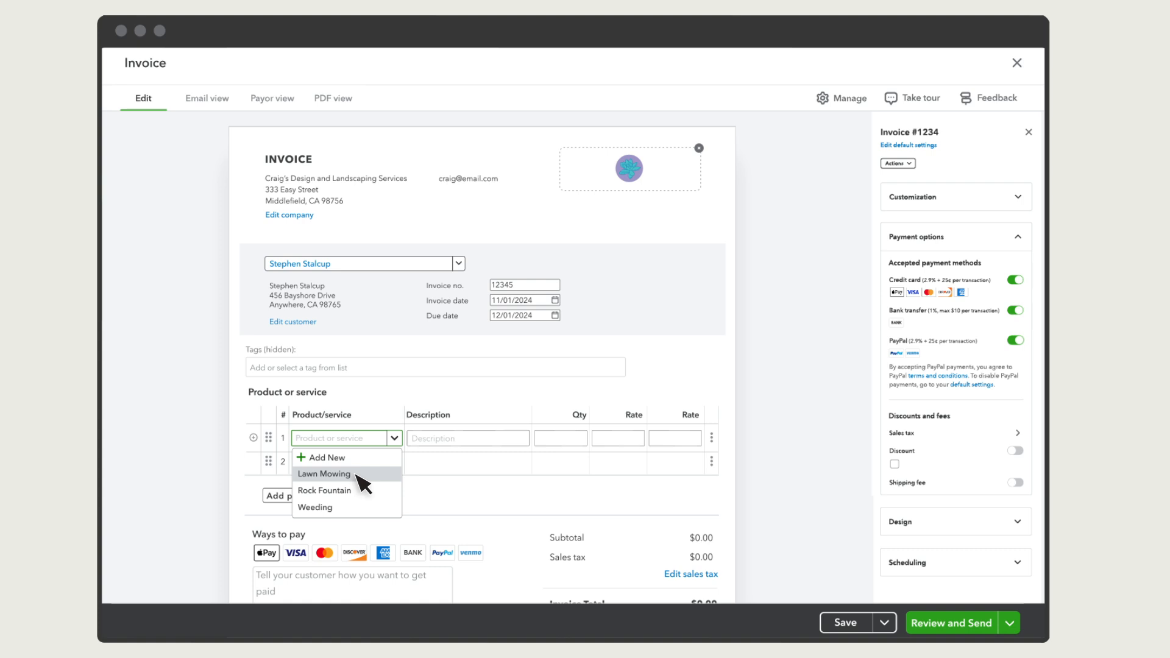
left_click(324, 473)
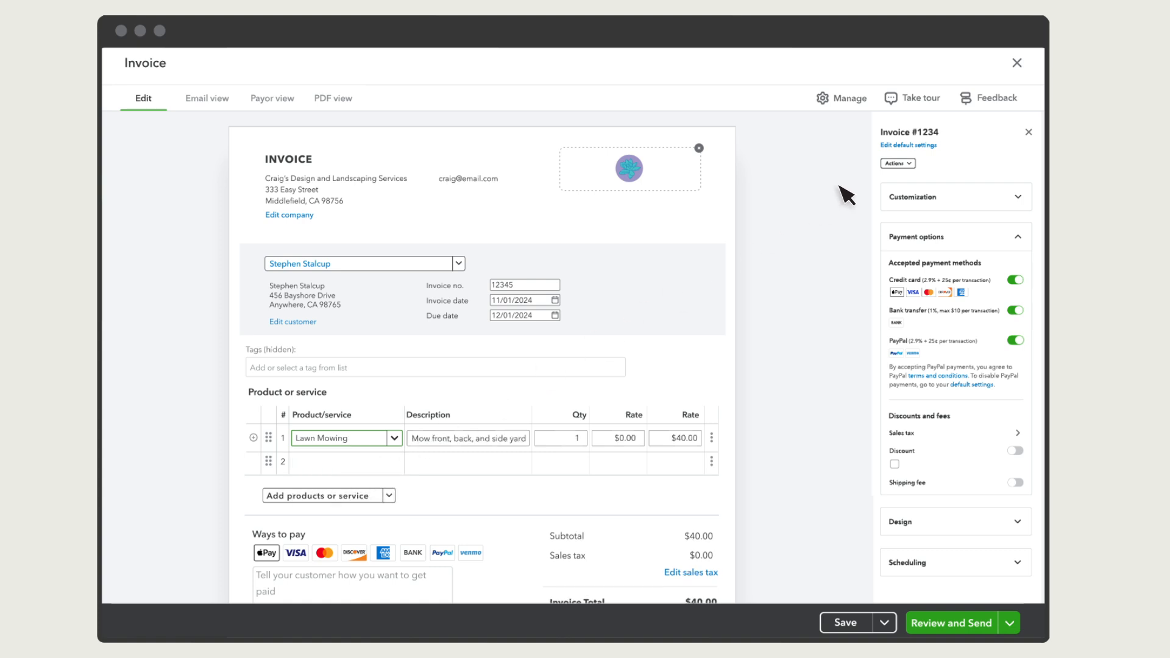
mouse_move(1092, 46)
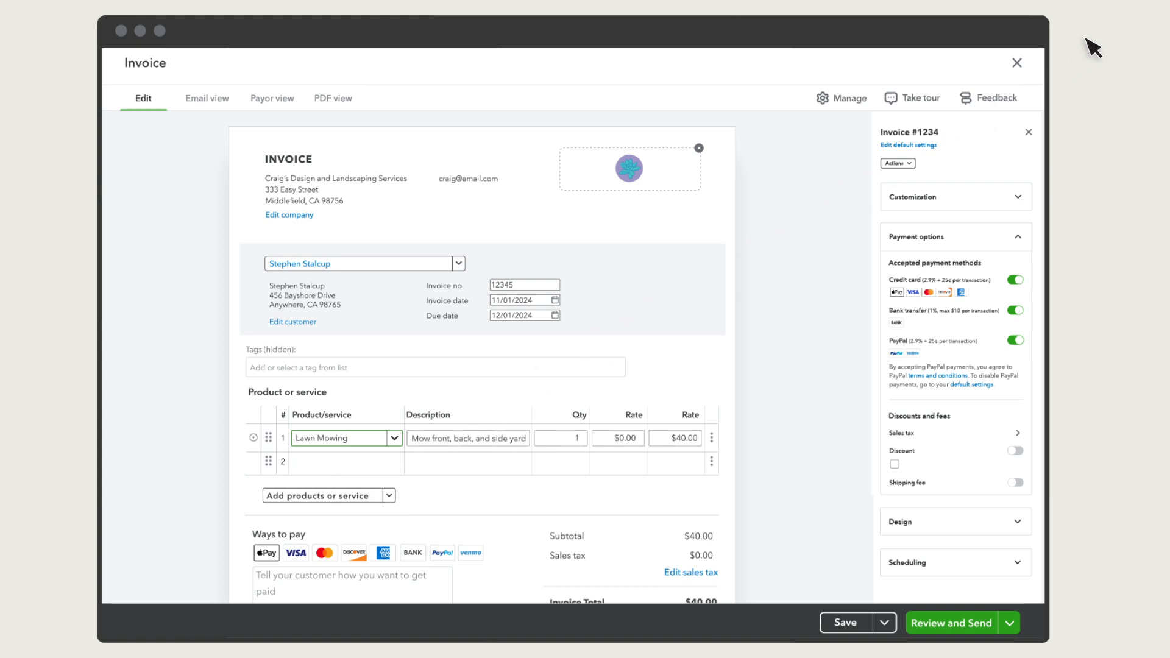
mouse_move(1081, 103)
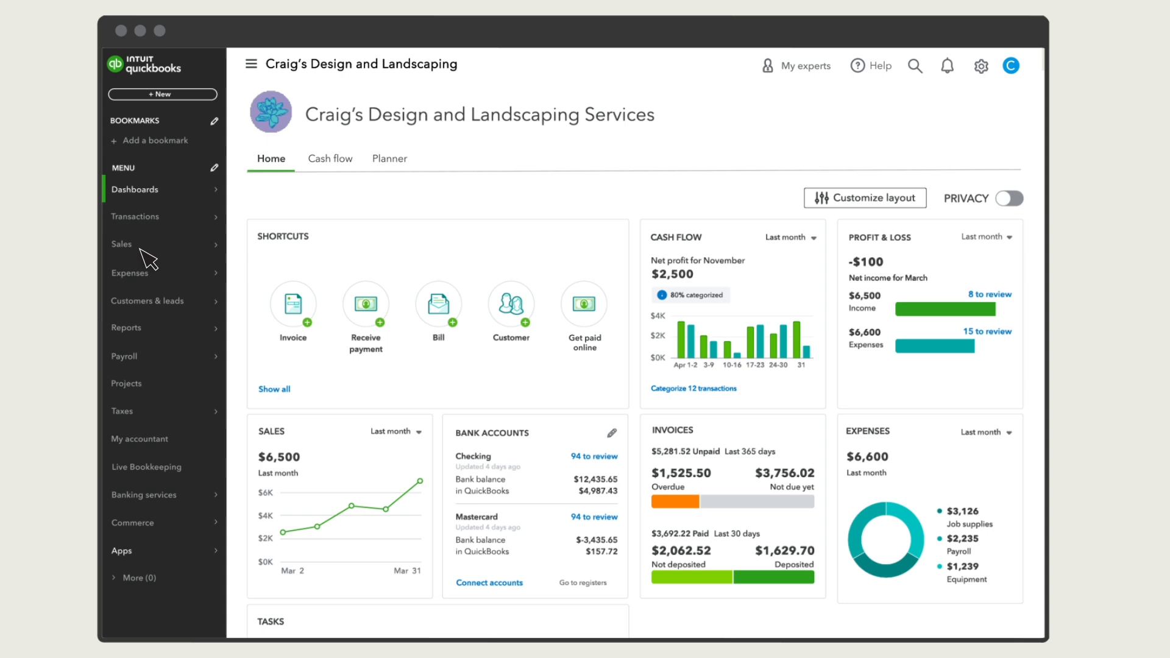
Step: Go to the Sales area to review the deposits list
left_click(121, 244)
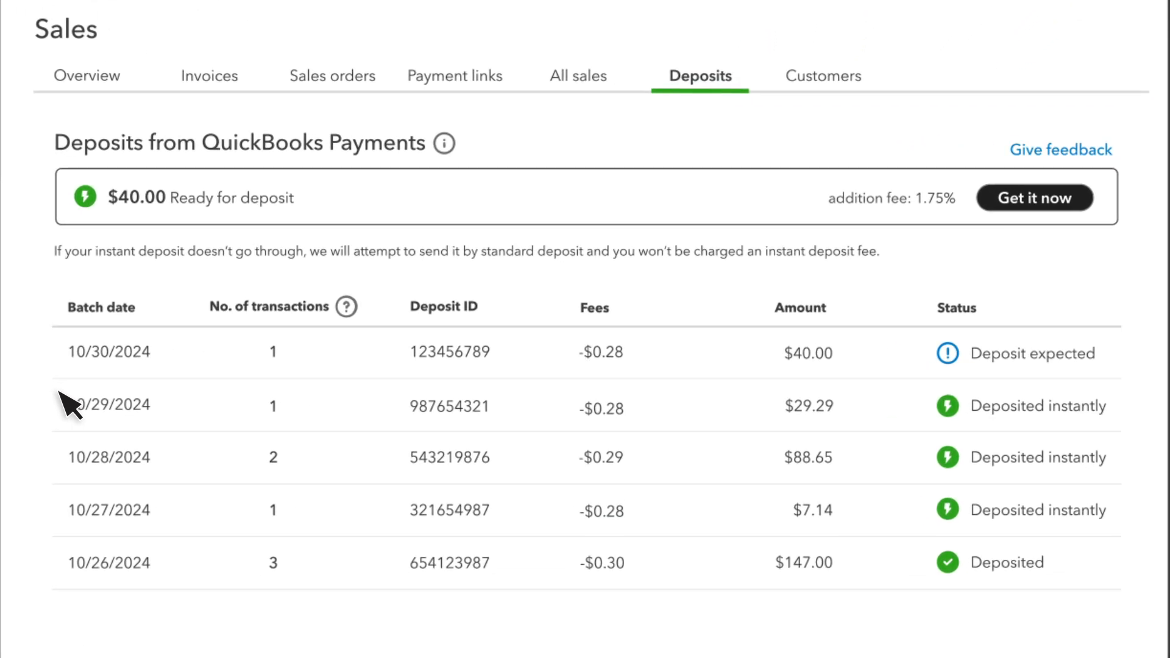
mouse_move(178, 370)
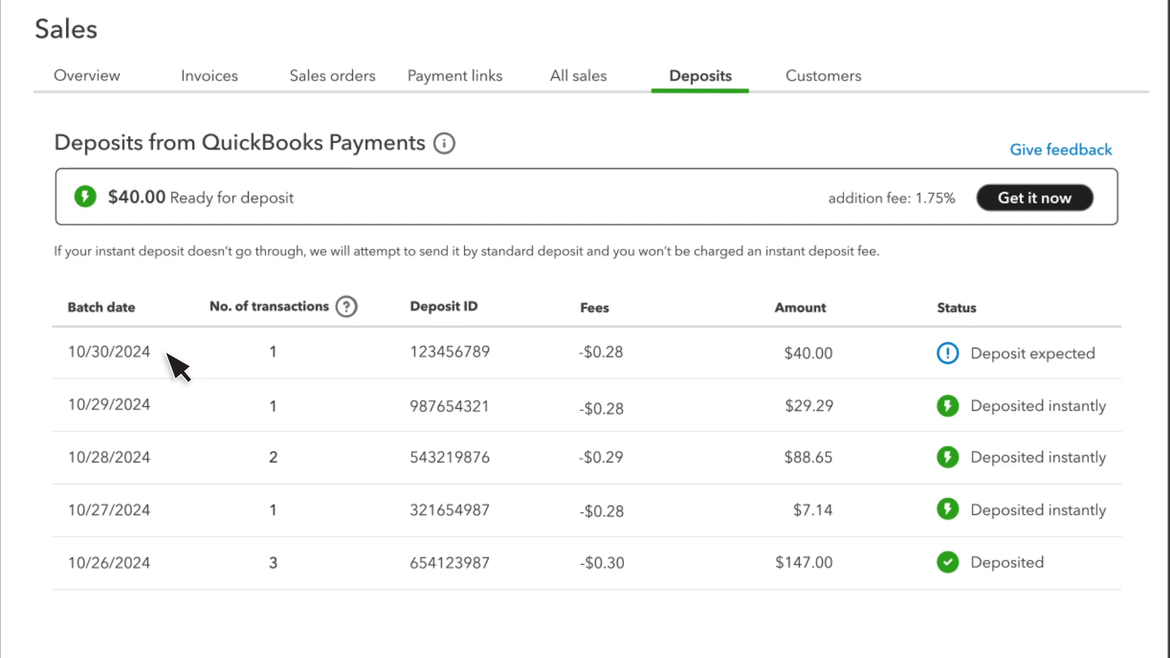
mouse_move(178, 582)
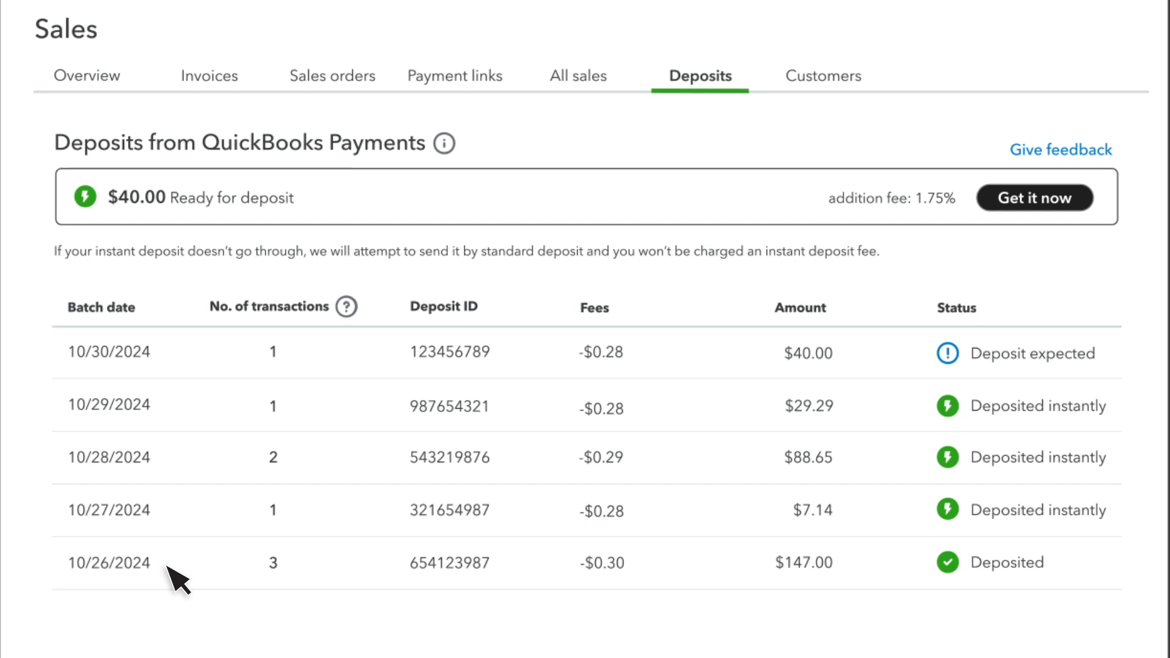
mouse_move(186, 564)
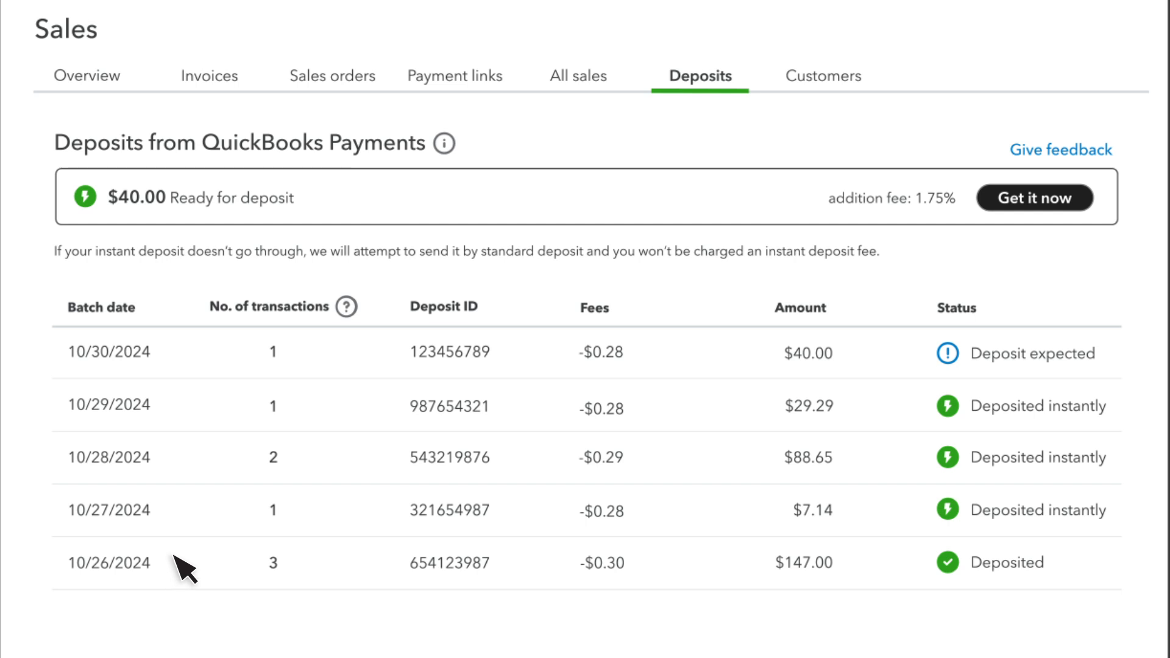
mouse_move(309, 533)
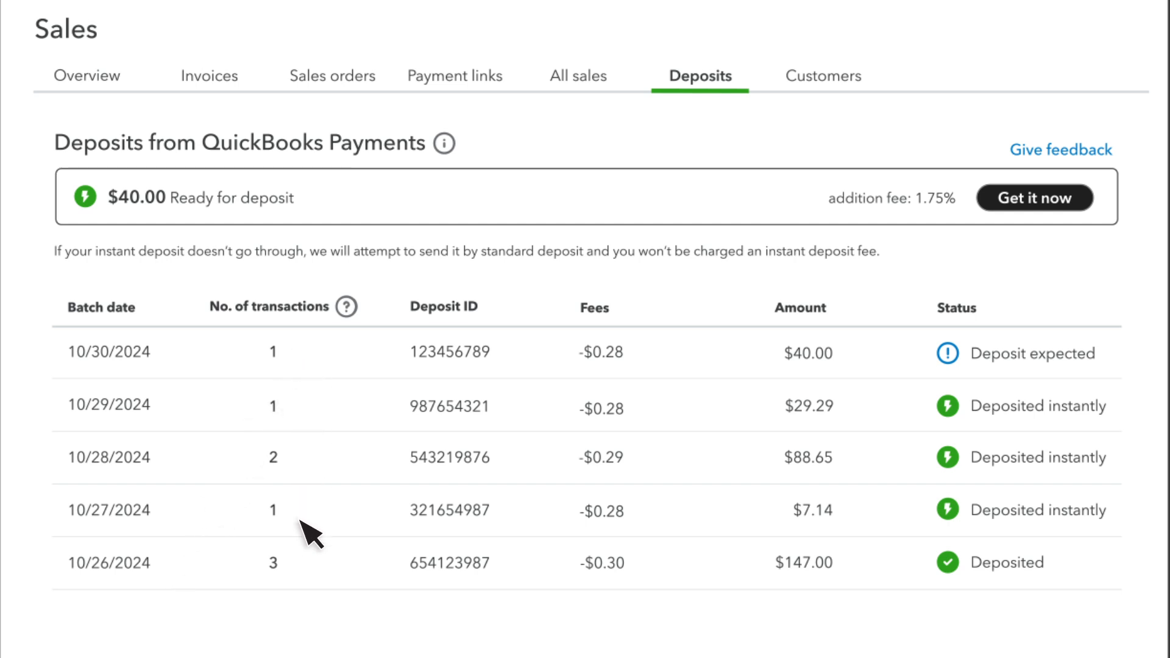
mouse_move(455, 485)
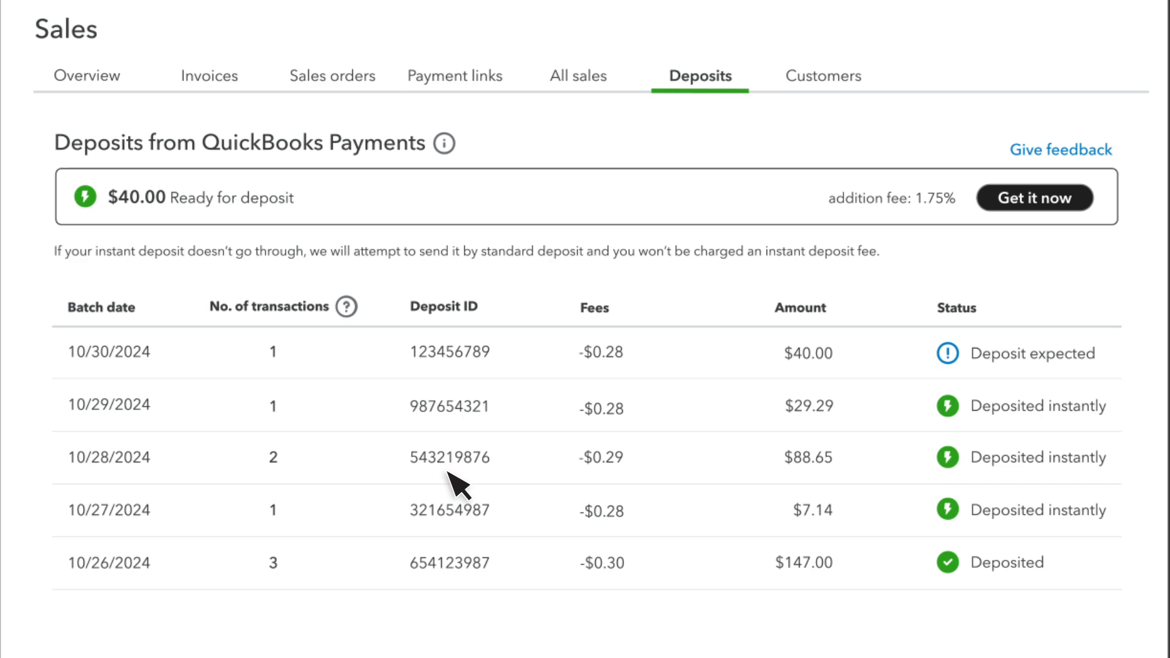
mouse_move(653, 560)
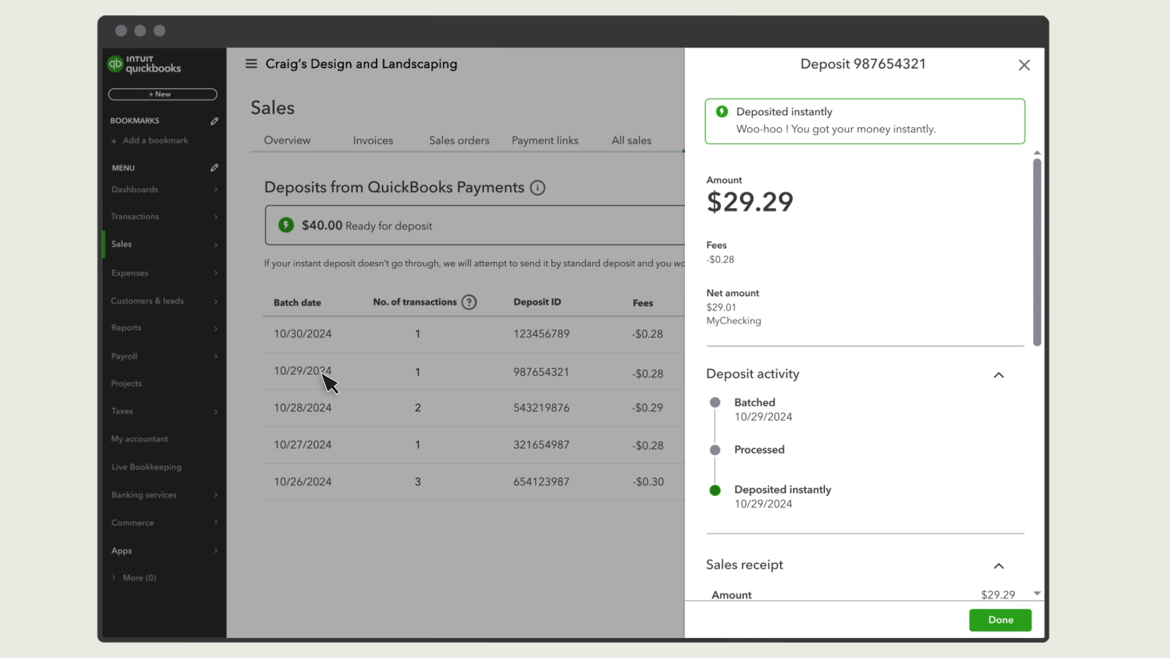
Step: Review the $29.29 deposit's sales receipt and invoice sections, then finish with Done
scroll("down", 3)
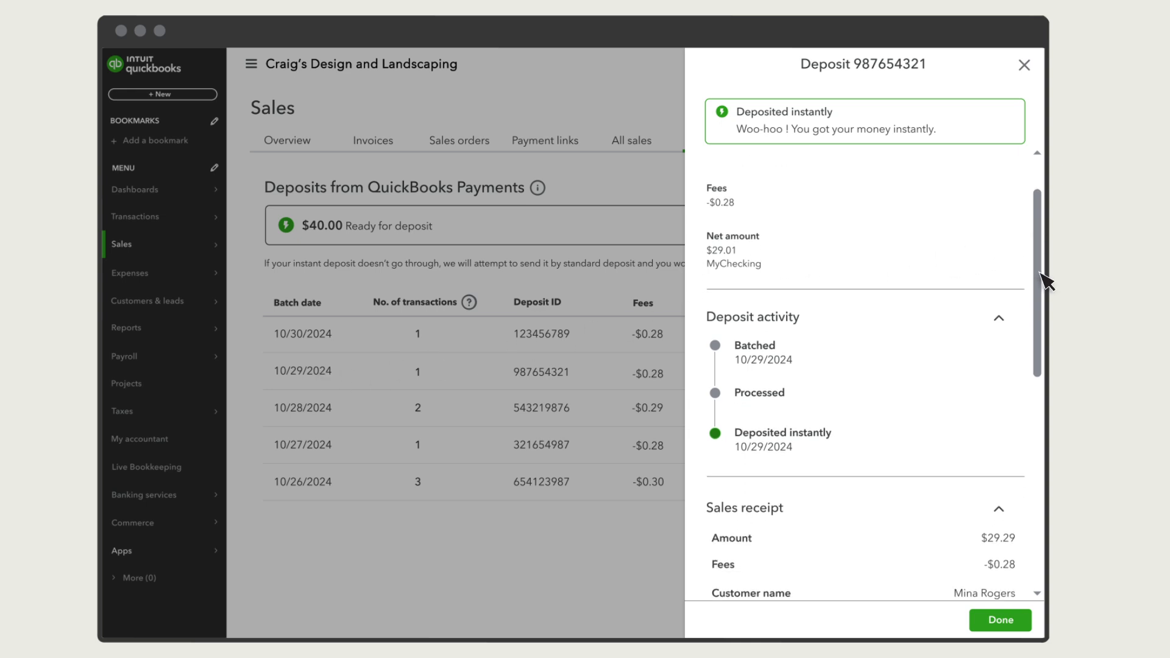
scroll("down", 3)
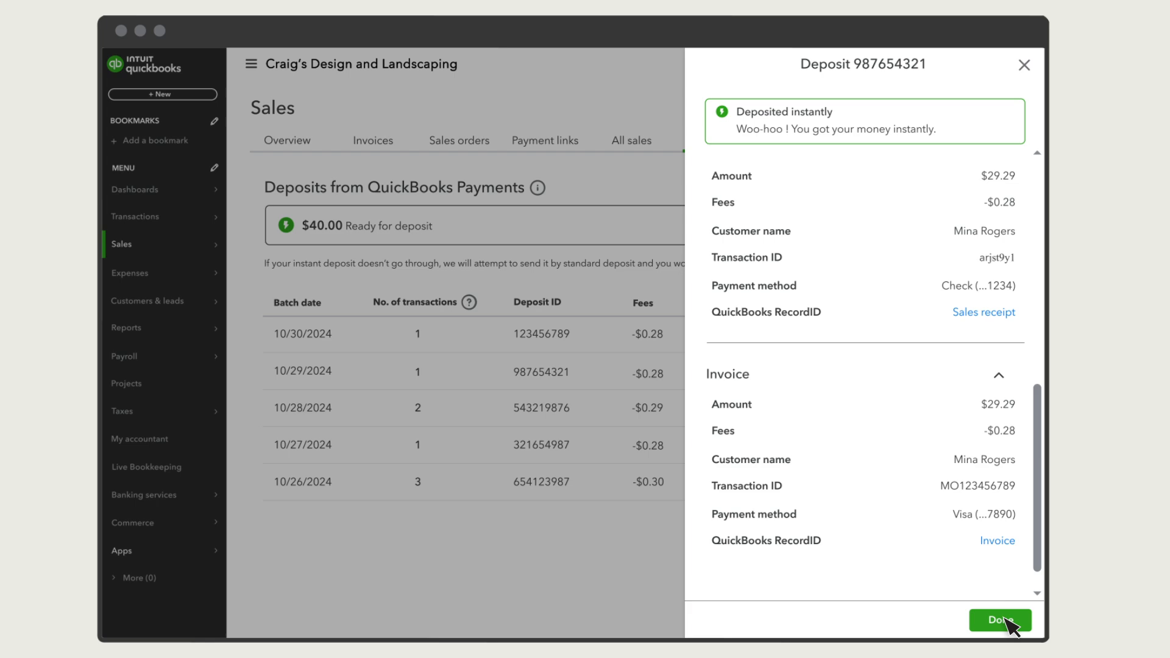
left_click(999, 619)
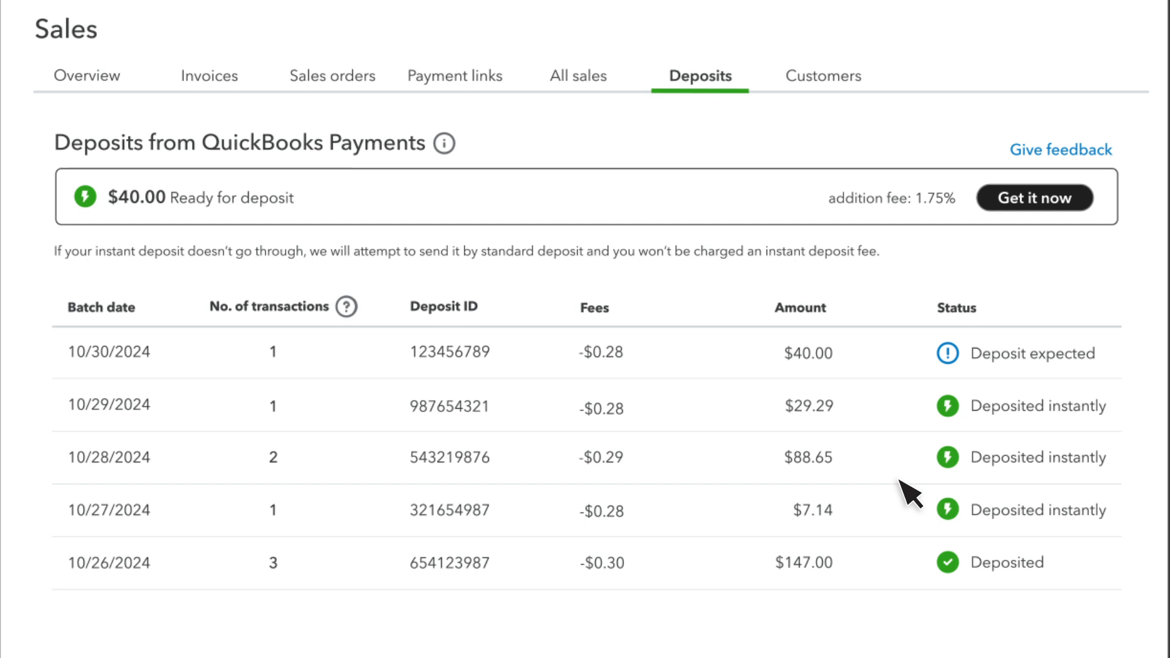
mouse_move(178, 228)
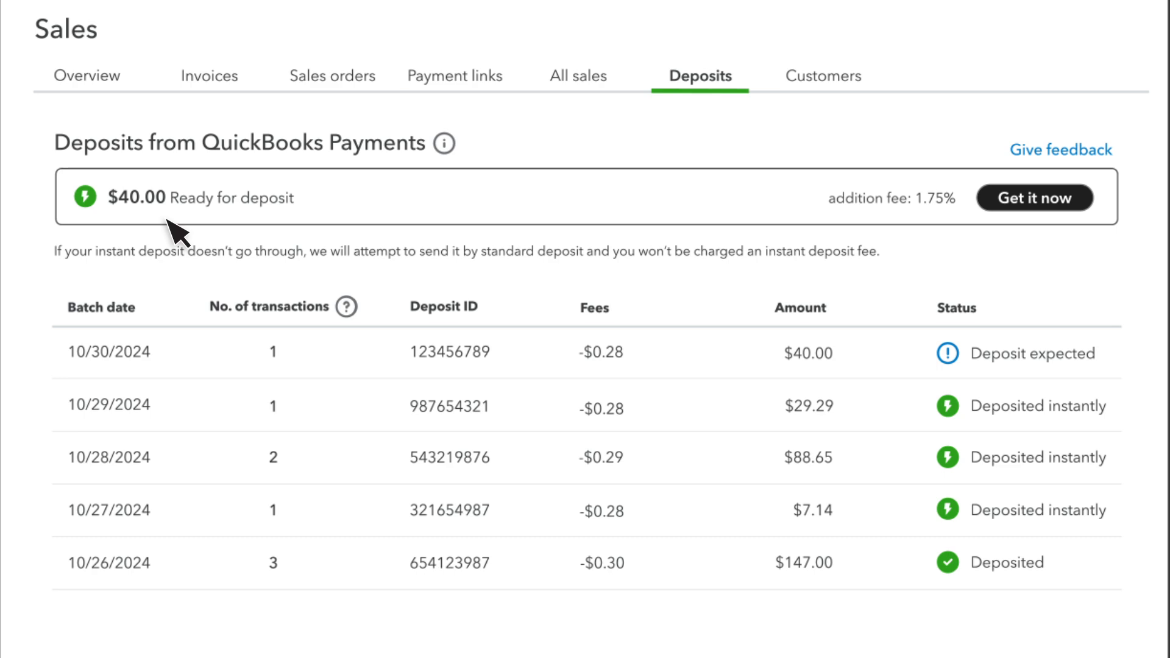
mouse_move(1052, 231)
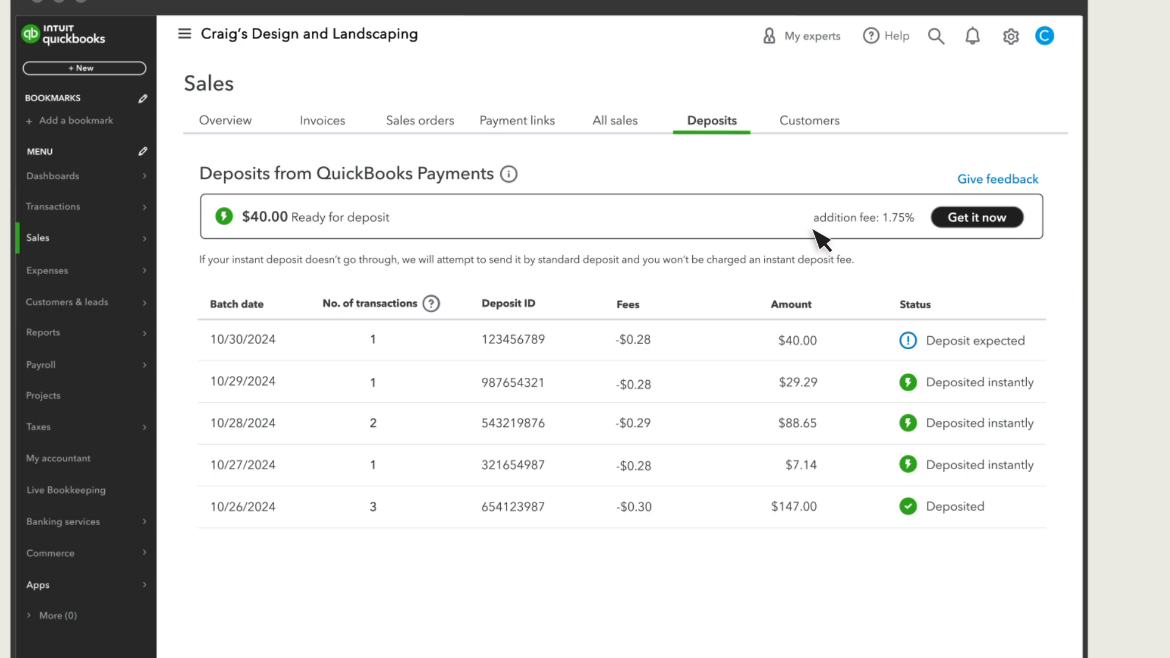
Step: Show the Transactions submenu from the left navigation
left_click(53, 207)
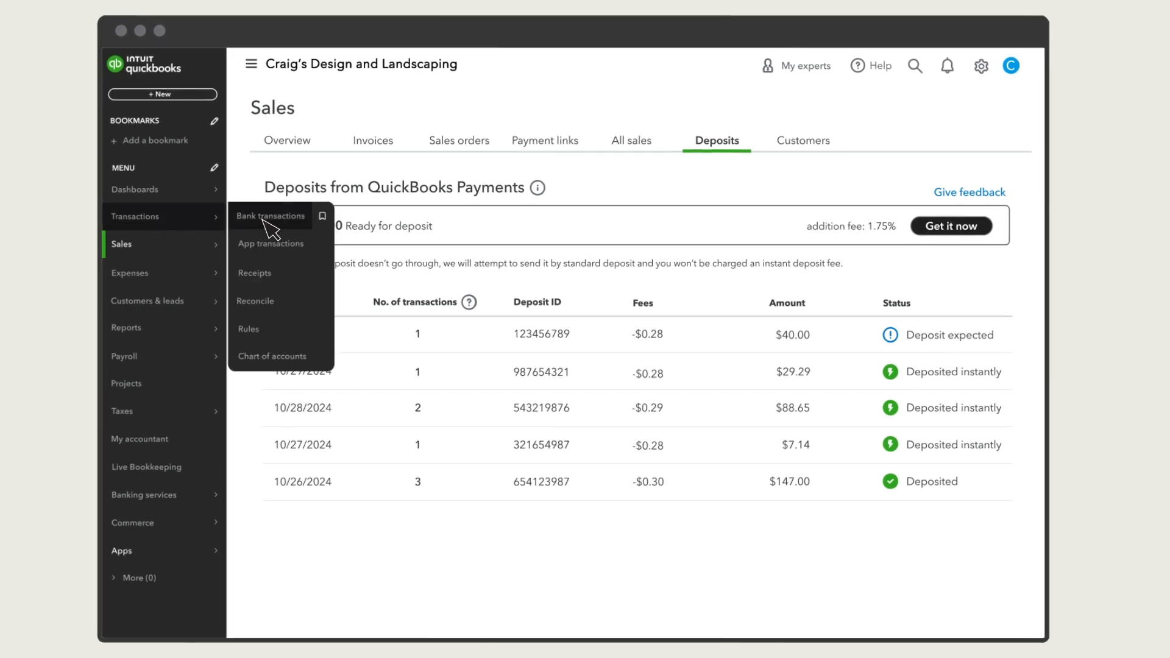
Step: Go to Bank transactions to see deposits matched to sales receipts in the Categorized list
left_click(273, 215)
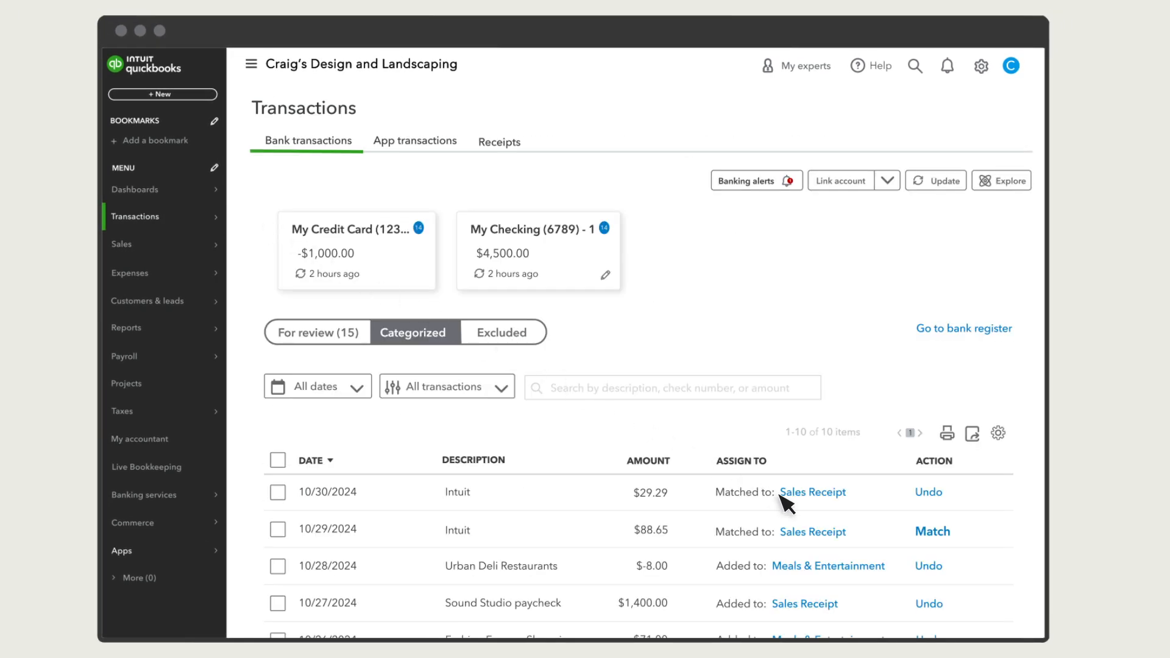
mouse_move(797, 510)
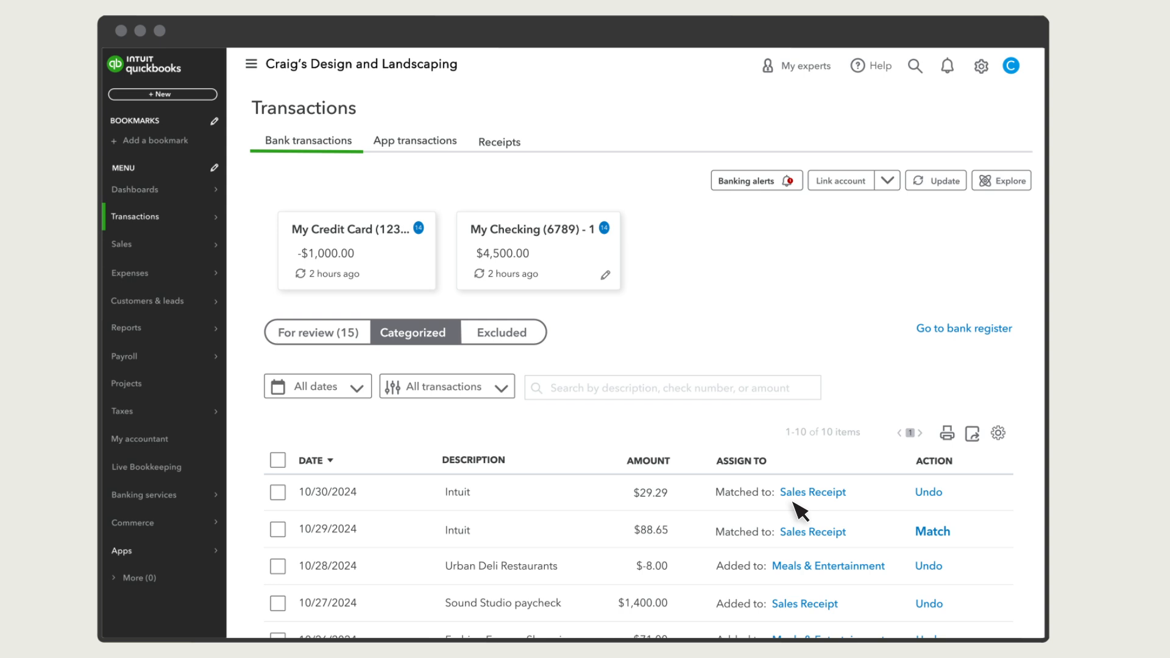
mouse_move(1063, 95)
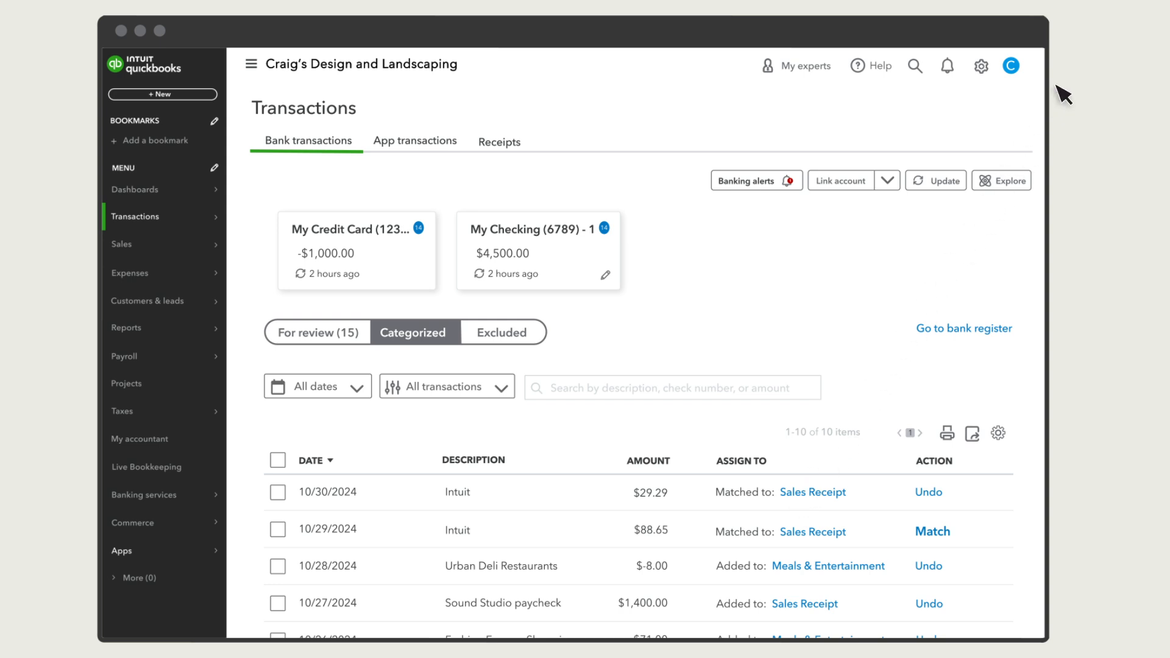
mouse_move(1089, 46)
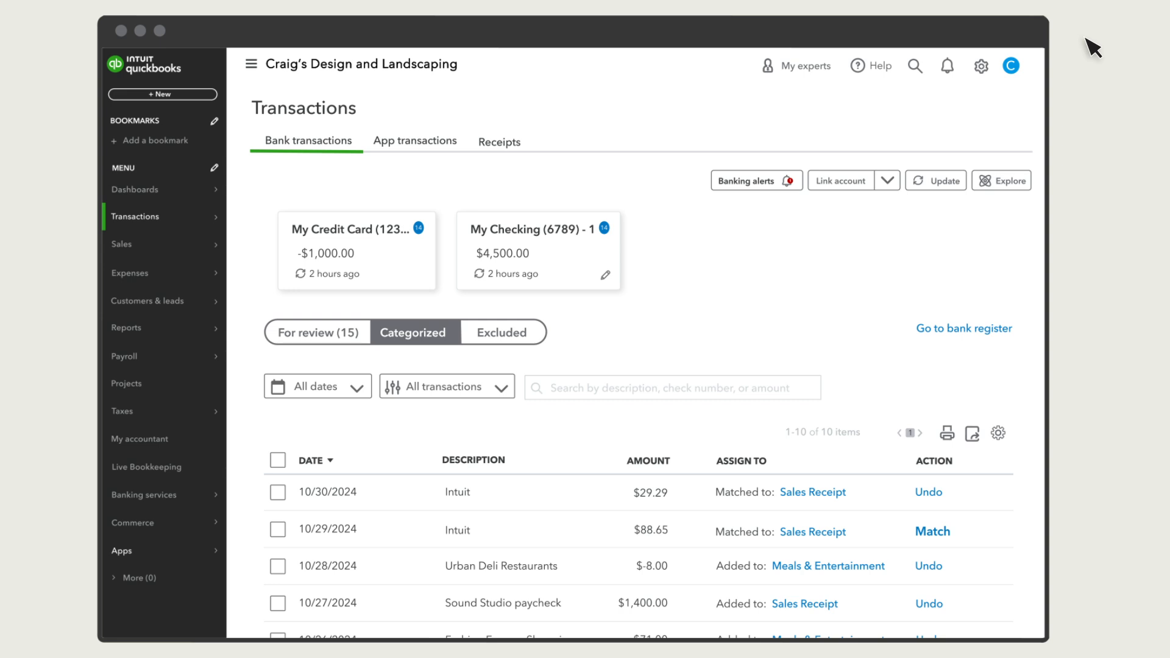
mouse_move(1016, 319)
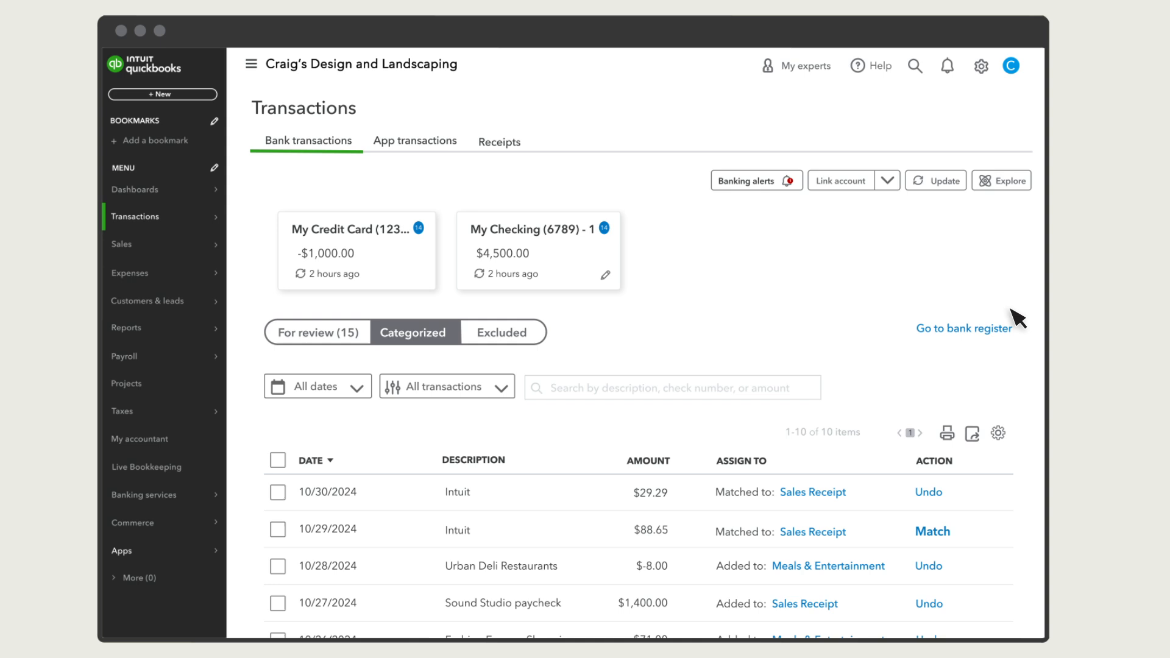
mouse_move(950, 555)
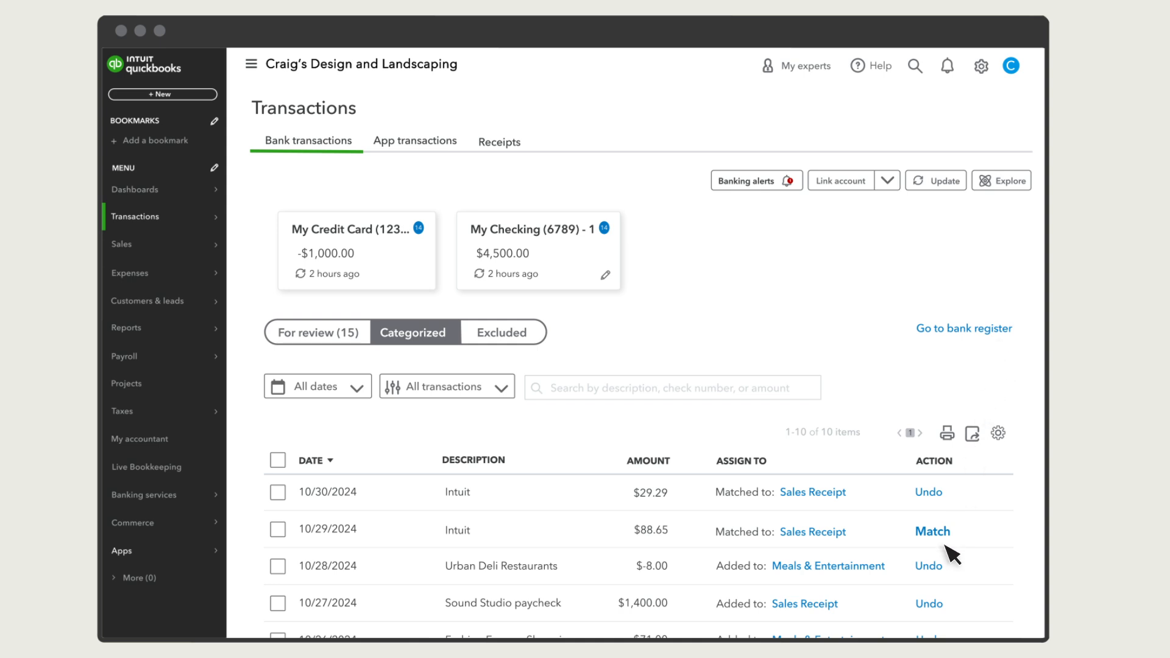